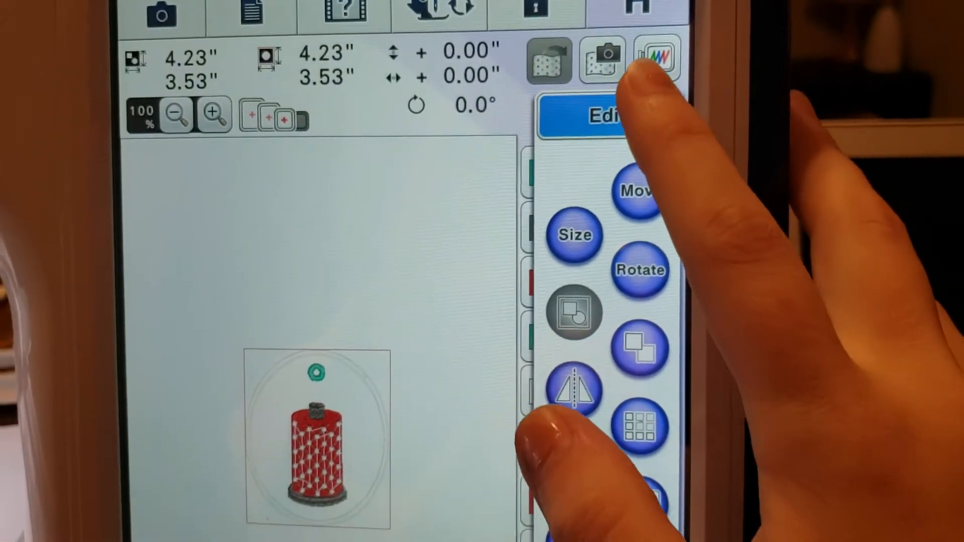
Repeat the spool design into stacked copies and add a second column beside them
left_click(658, 56)
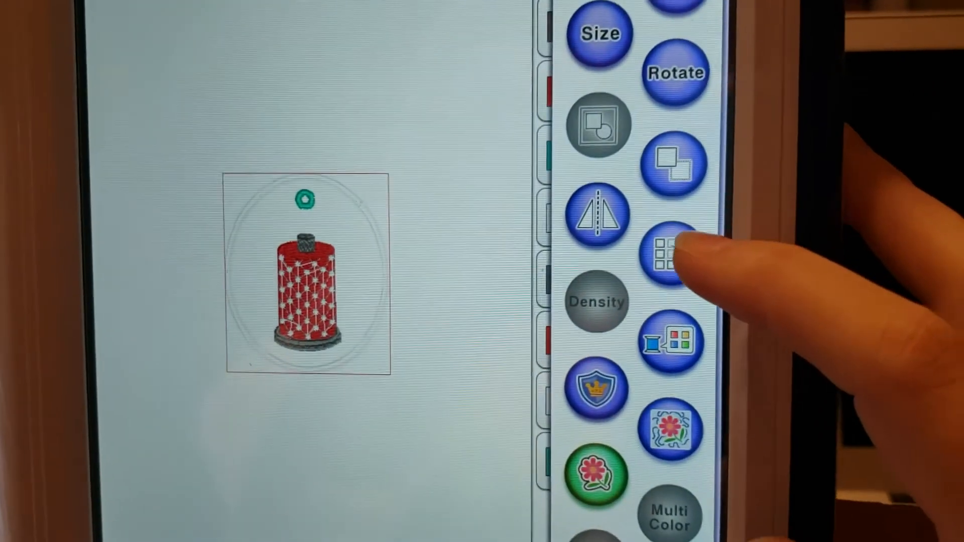
left_click(669, 258)
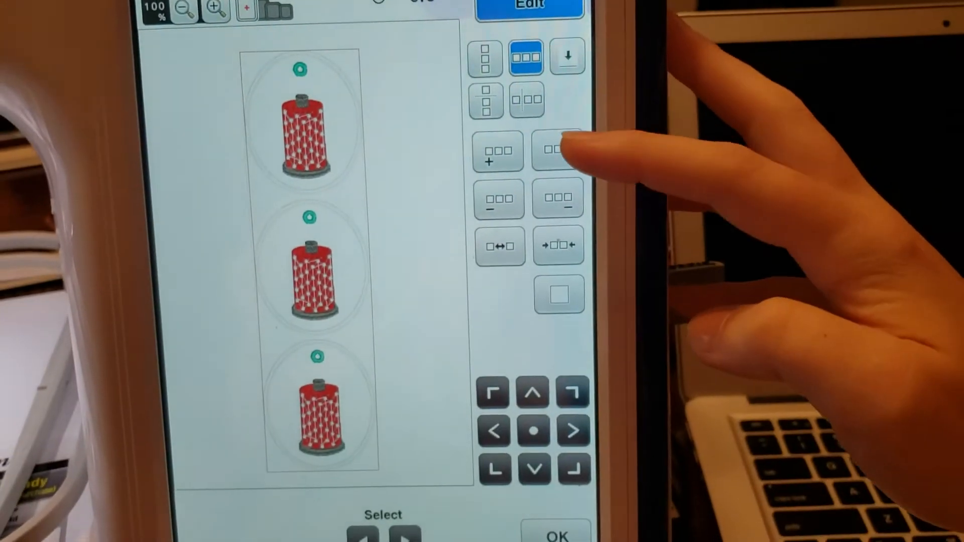
left_click(556, 151)
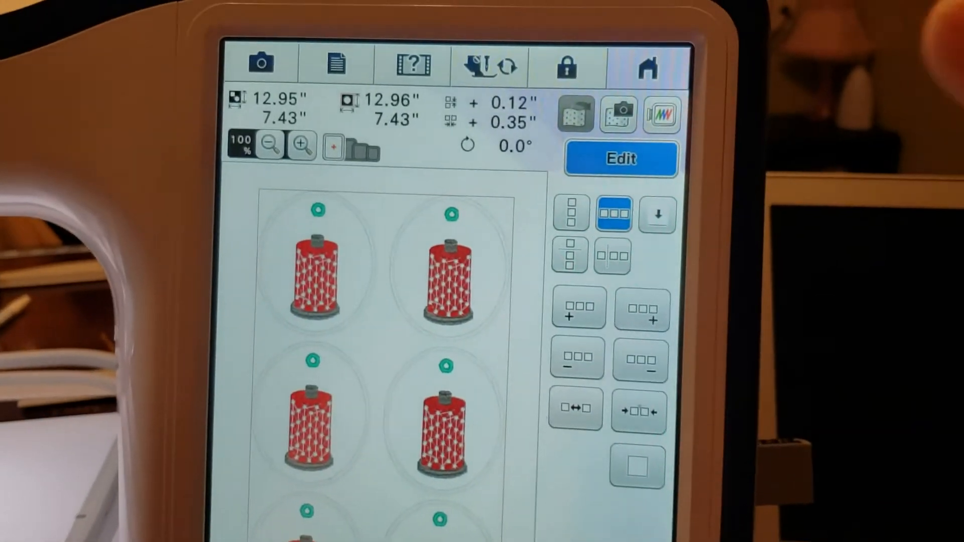
Confirm the six-spool 2x3 arrangement and return to the Edit screen
left_click(621, 158)
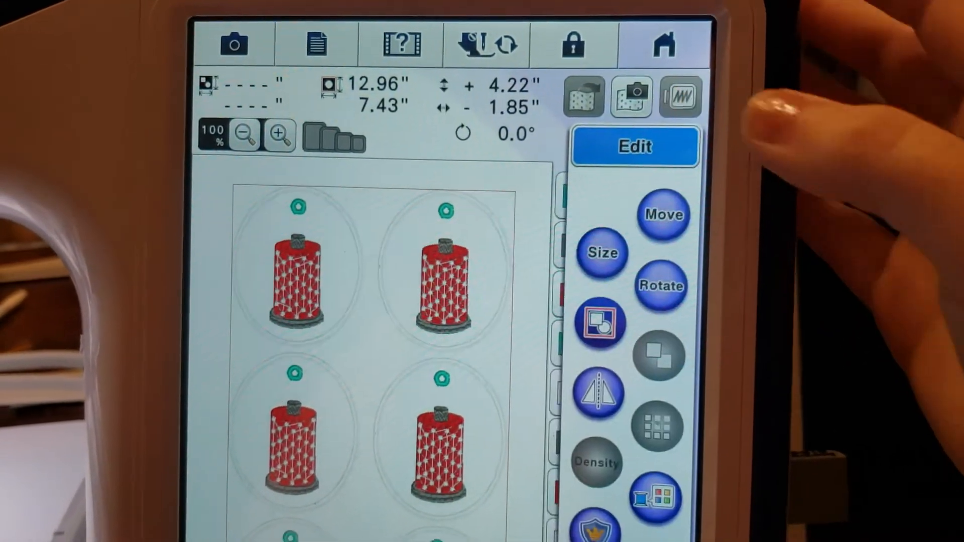